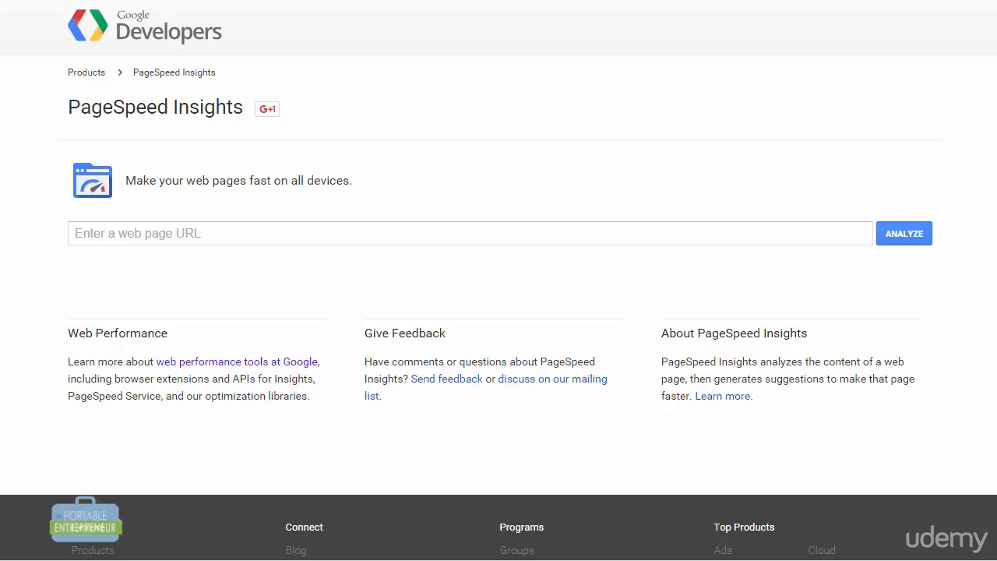
mouse_move(898, 338)
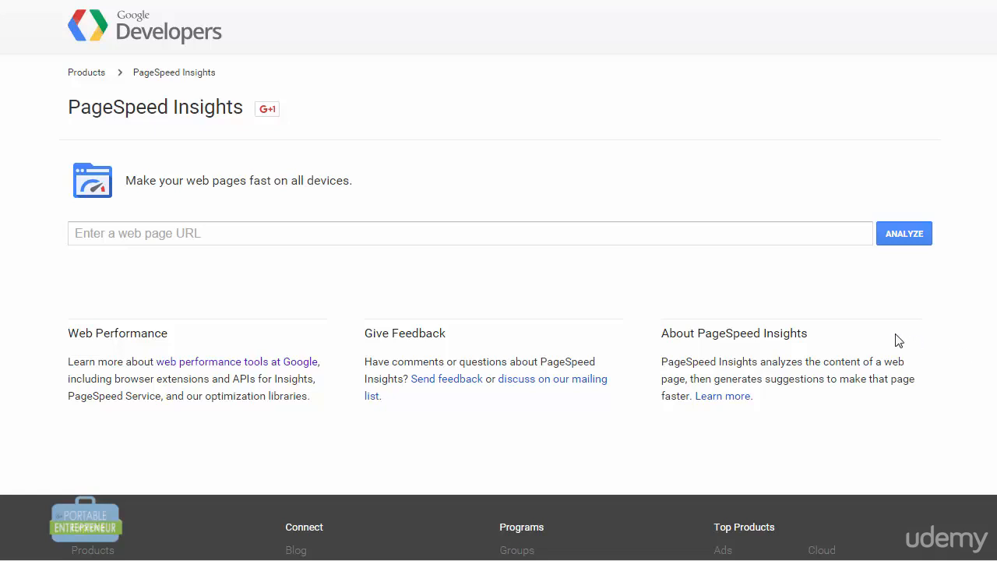
mouse_move(885, 321)
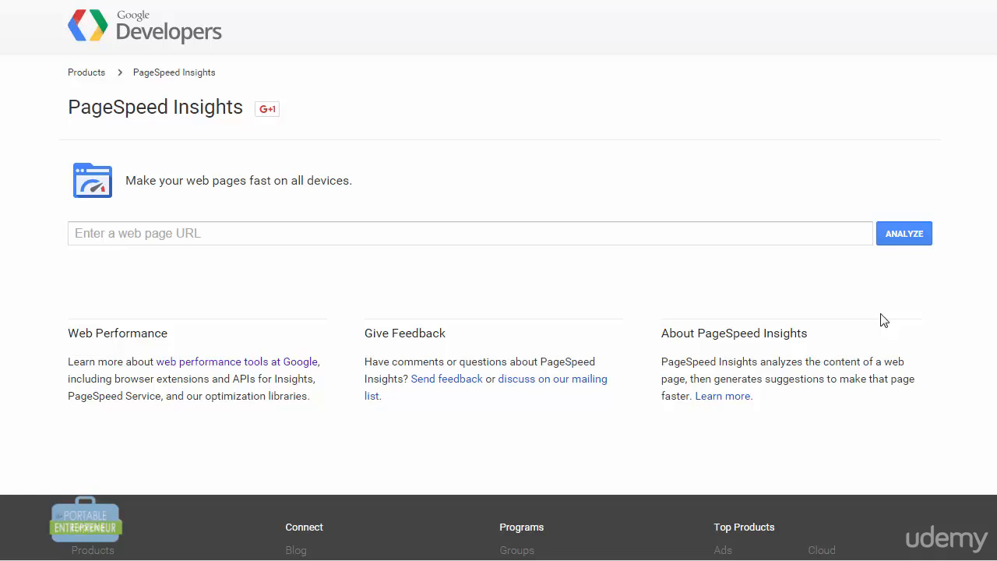
mouse_move(876, 313)
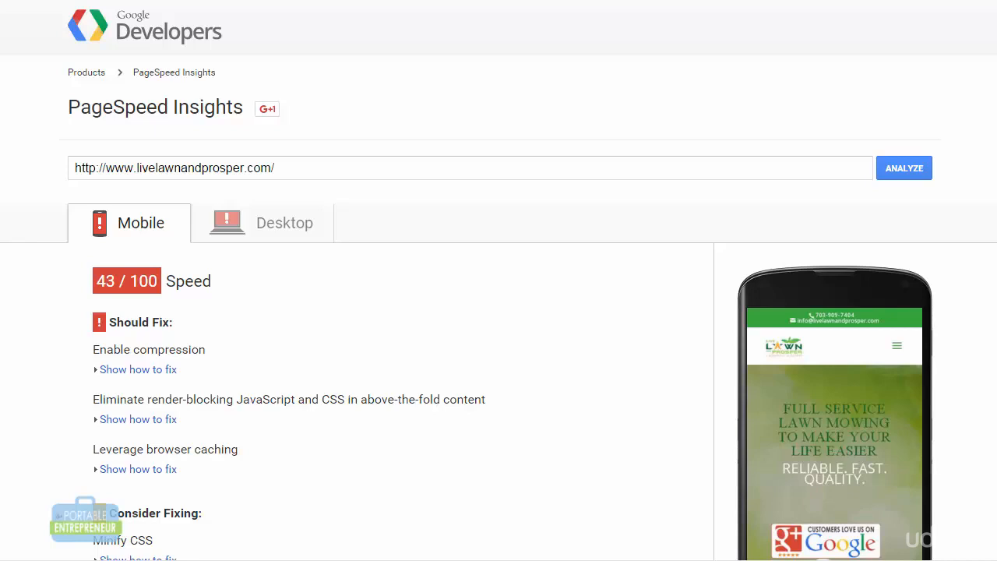
mouse_move(994, 219)
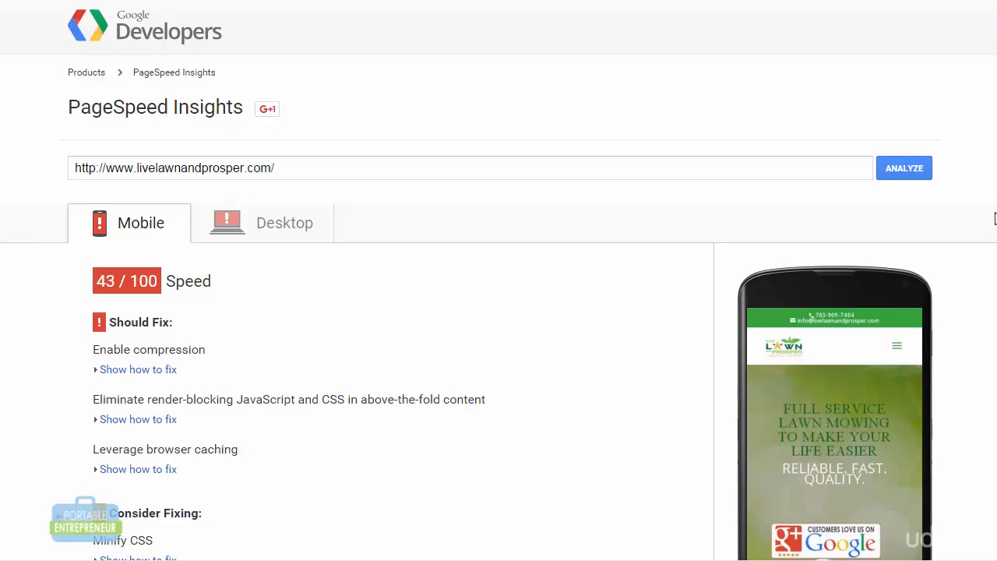
- Review the mobile 43/100 score with its Should Fix and Consider Fixing items, then view the desktop results
scroll("down", 3)
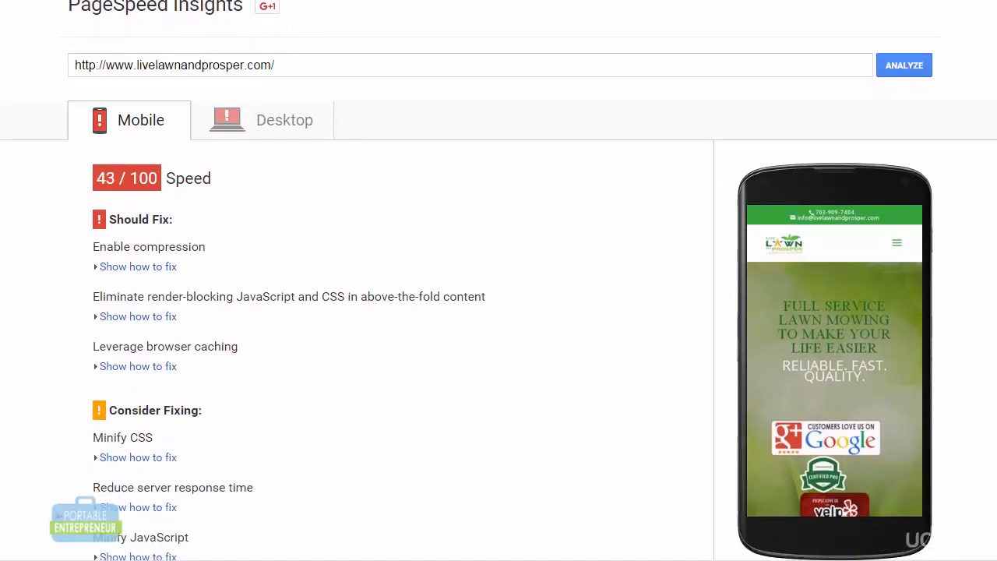
scroll("down", 3)
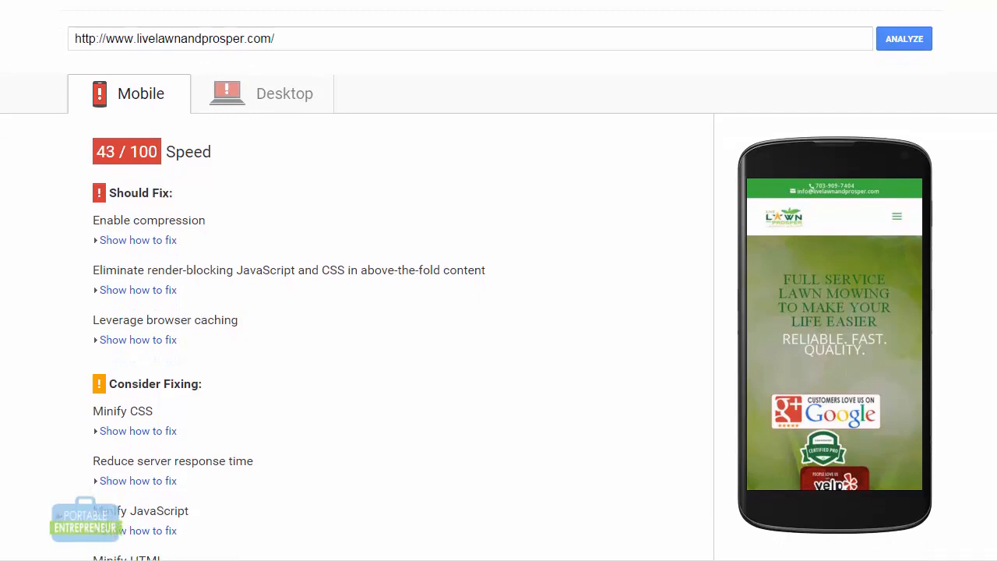
scroll("down", 3)
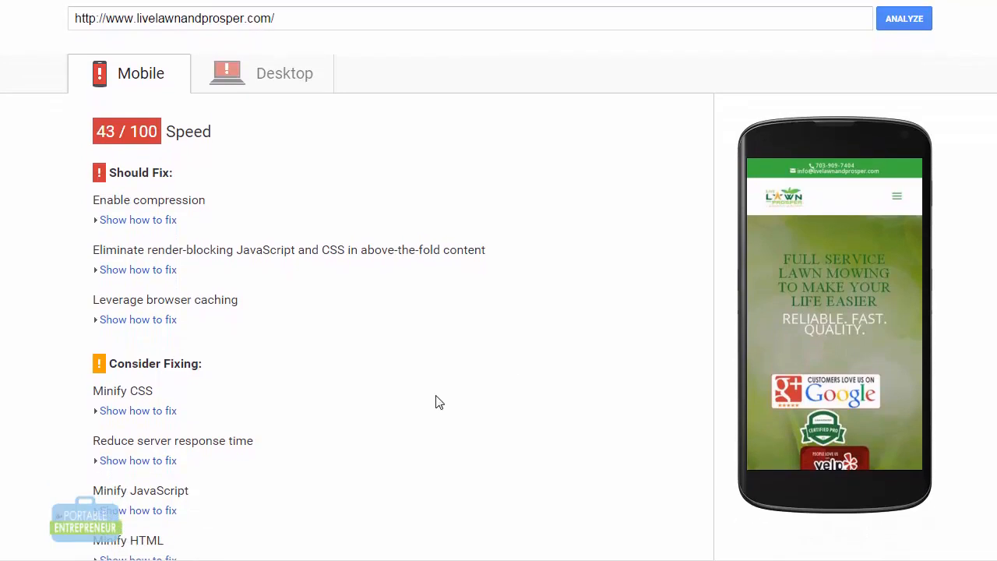
mouse_move(91, 468)
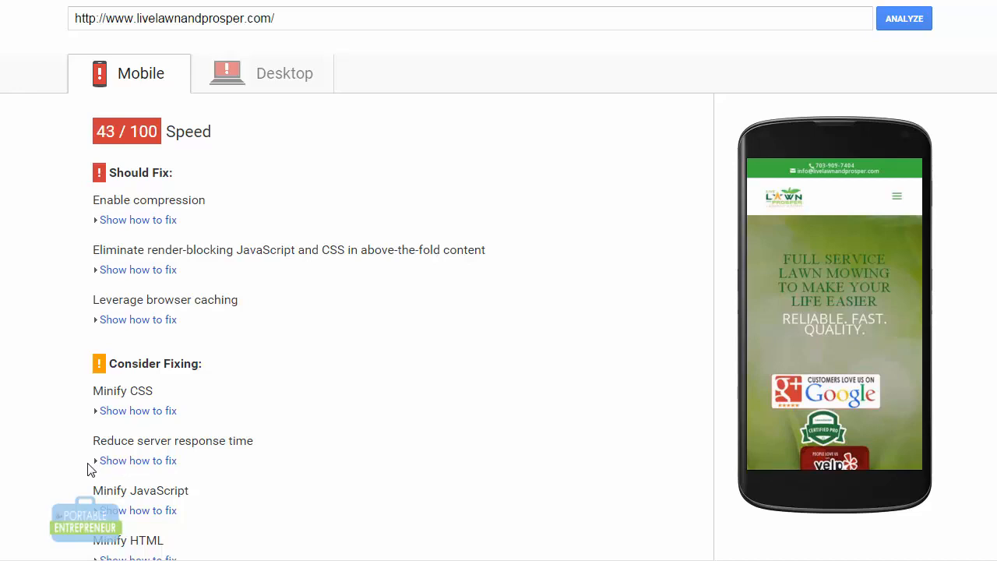
left_click(284, 73)
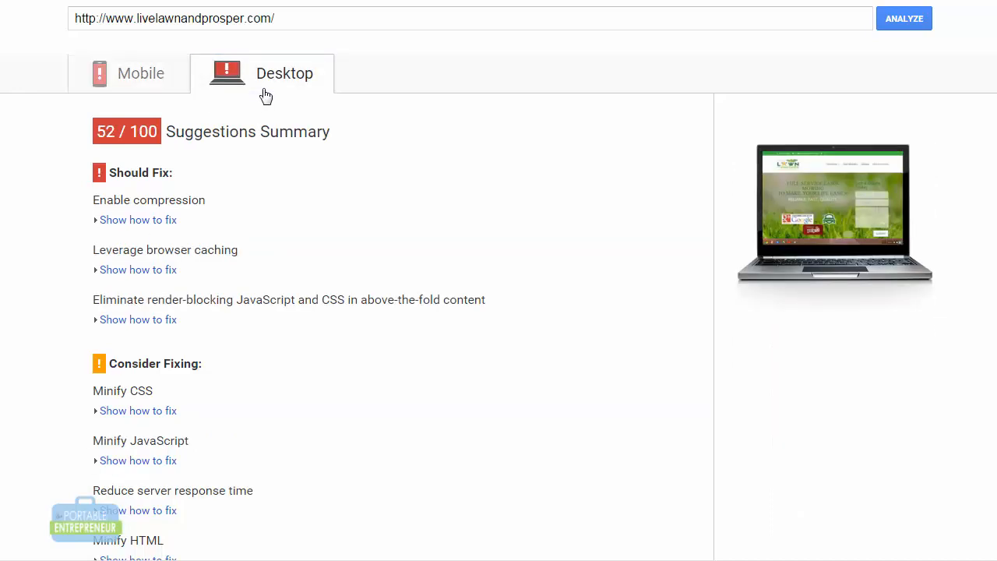